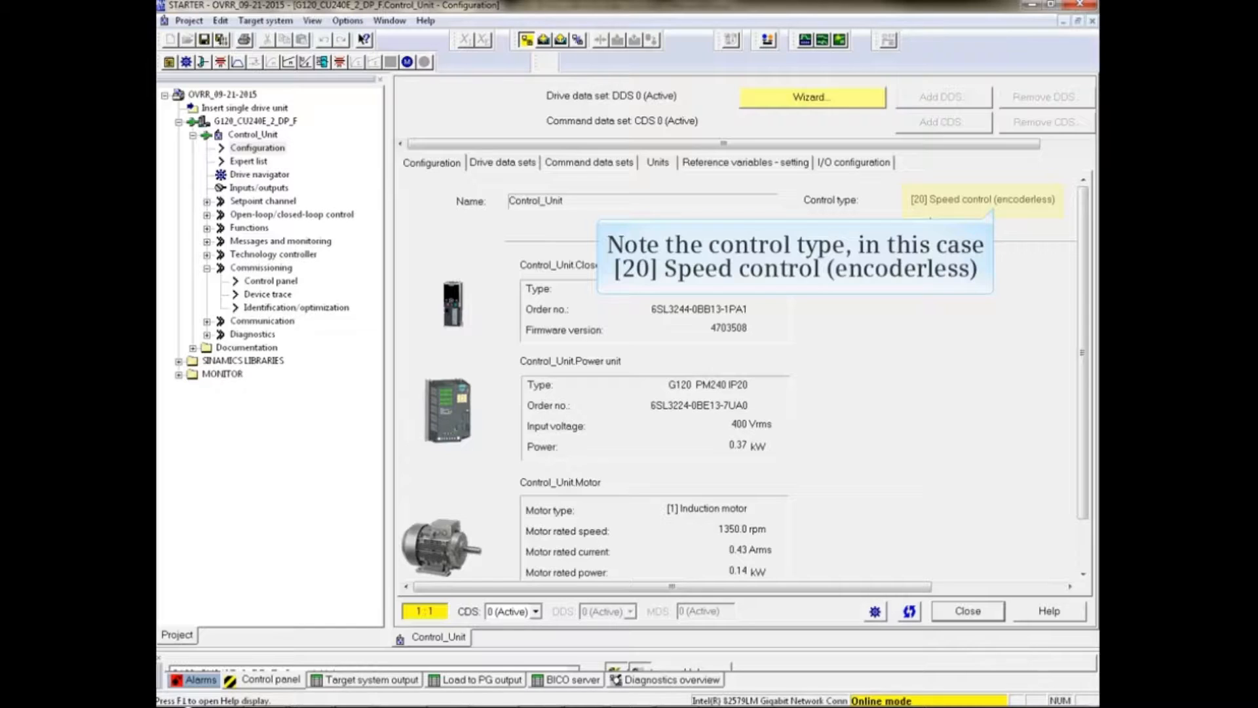
# Step: Open Identification/optimization and activate 'Complete calculation of the motor/control parameters'
pyautogui.click(296, 306)
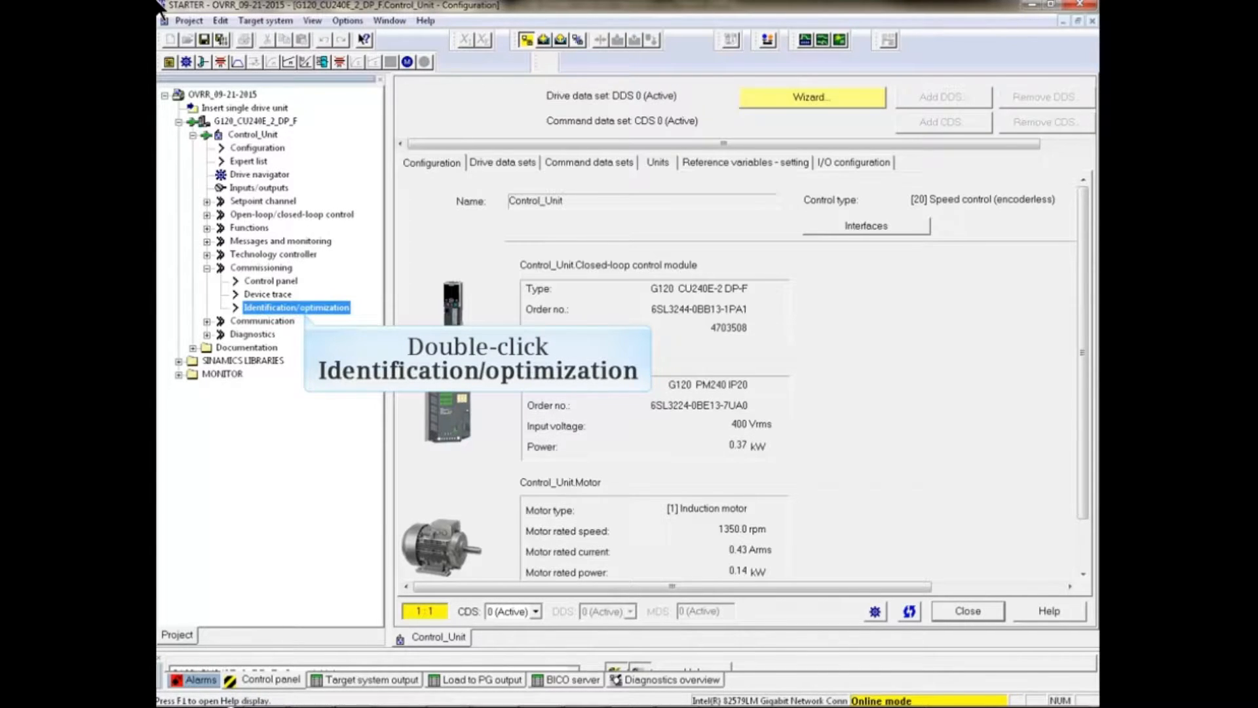
pyautogui.doubleClick(296, 307)
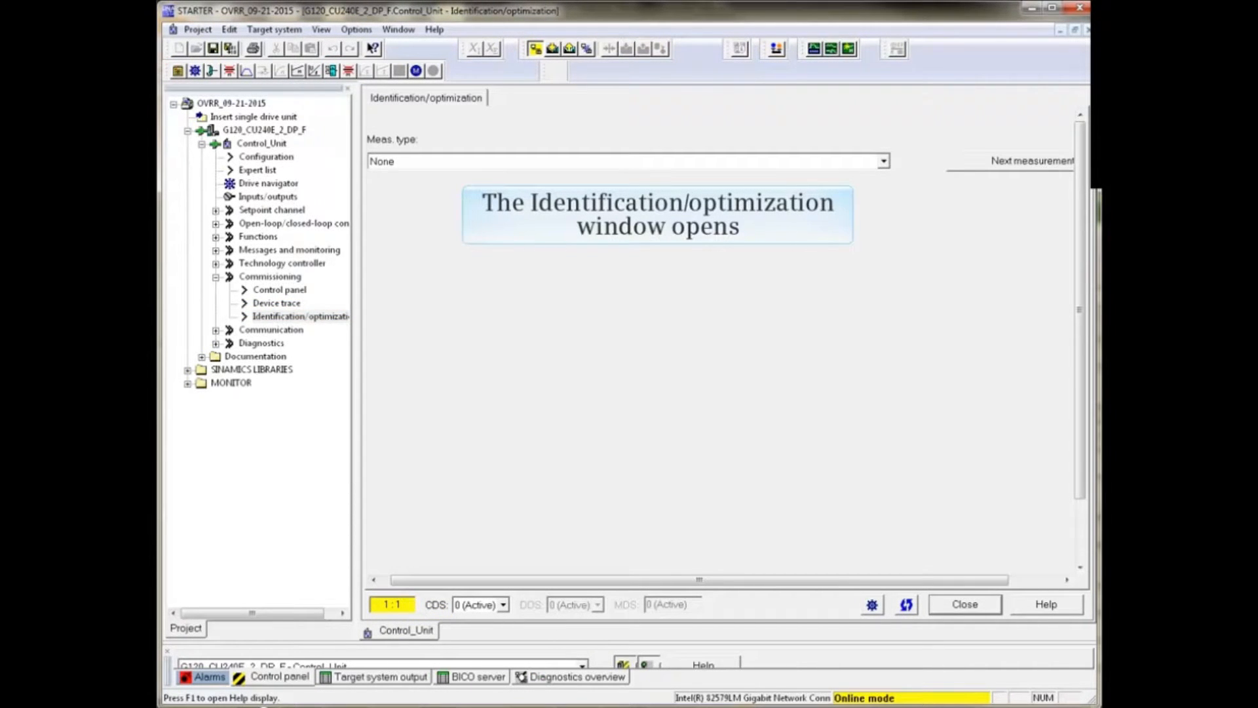
pyautogui.click(299, 315)
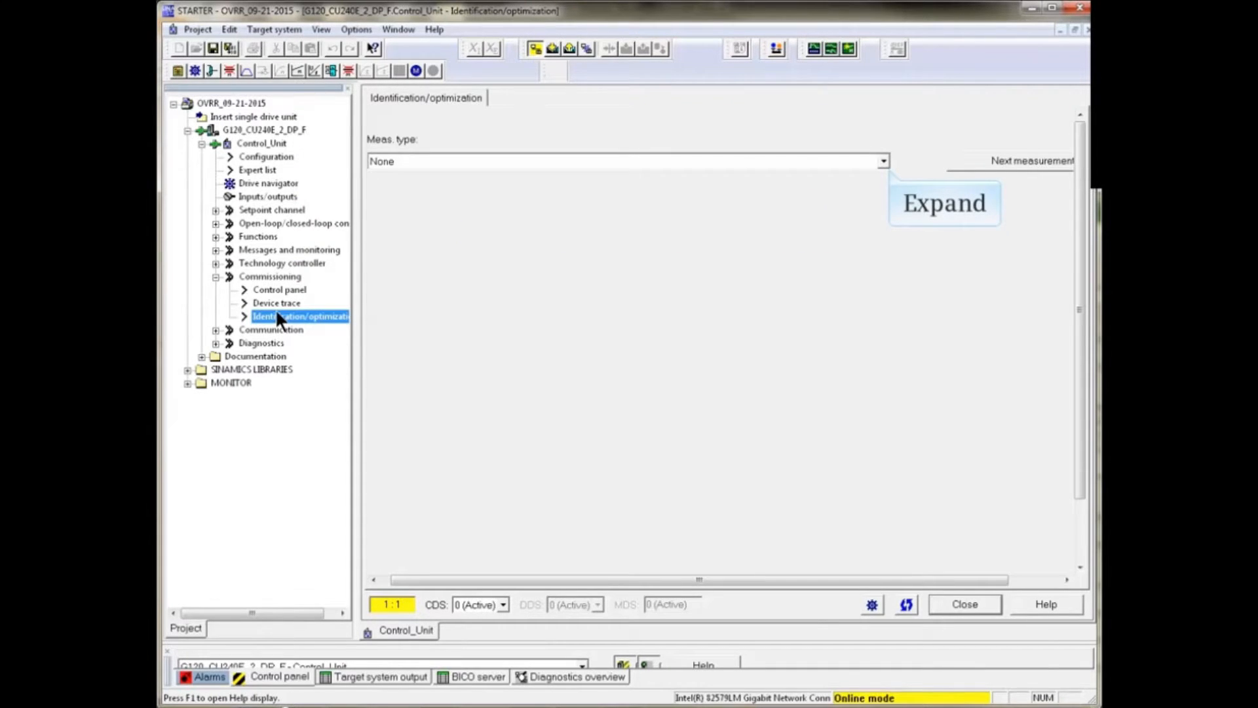
pyautogui.click(883, 161)
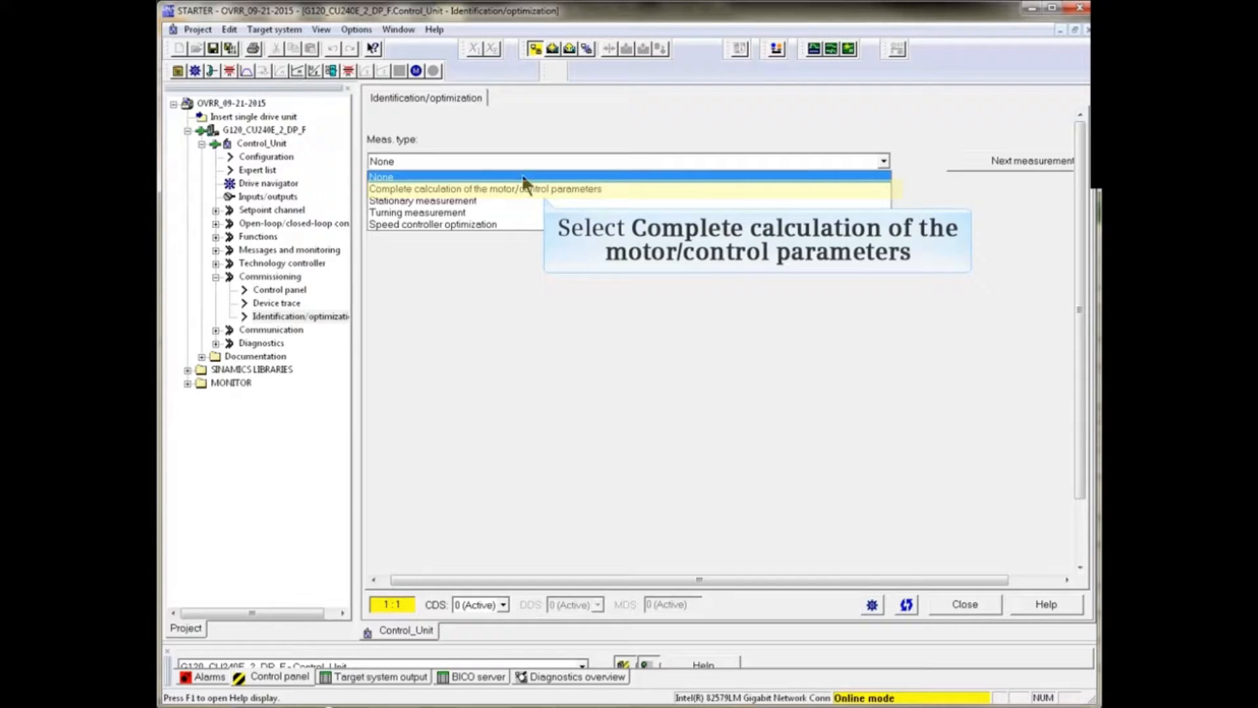
pyautogui.click(485, 188)
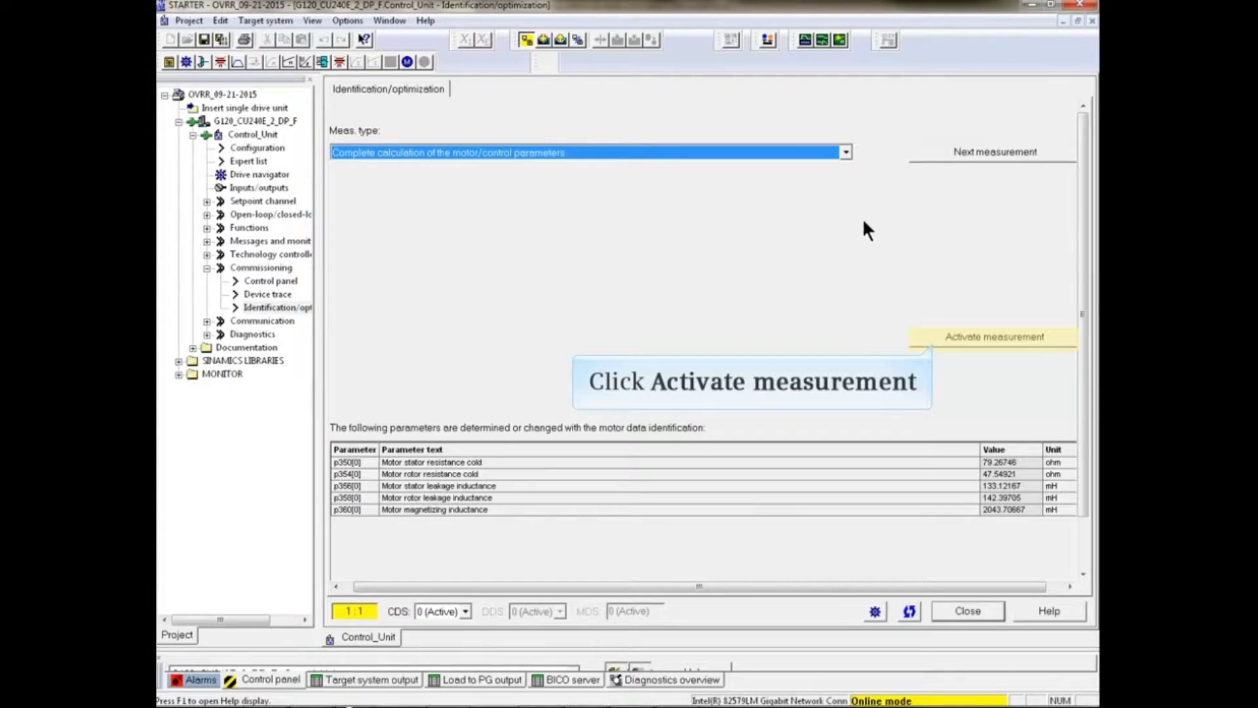
pyautogui.click(992, 336)
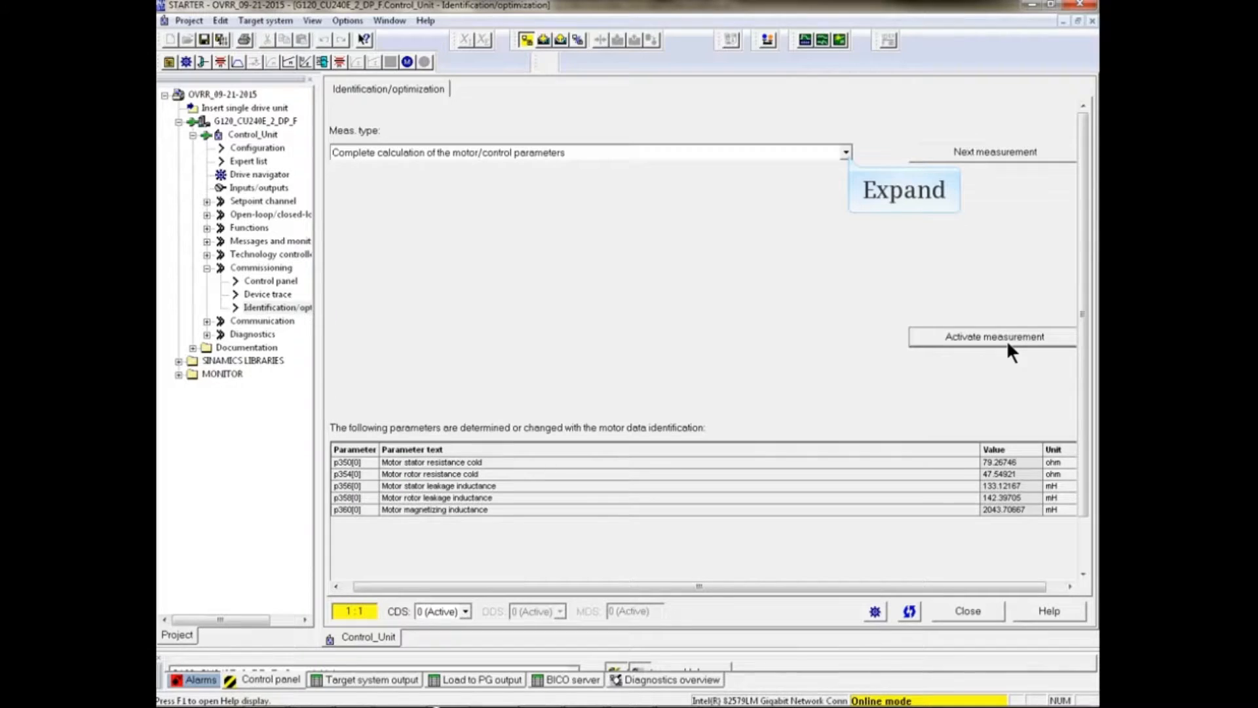
# Step: Activate the Stationary measurement and dismiss its notes dialog
pyautogui.click(844, 151)
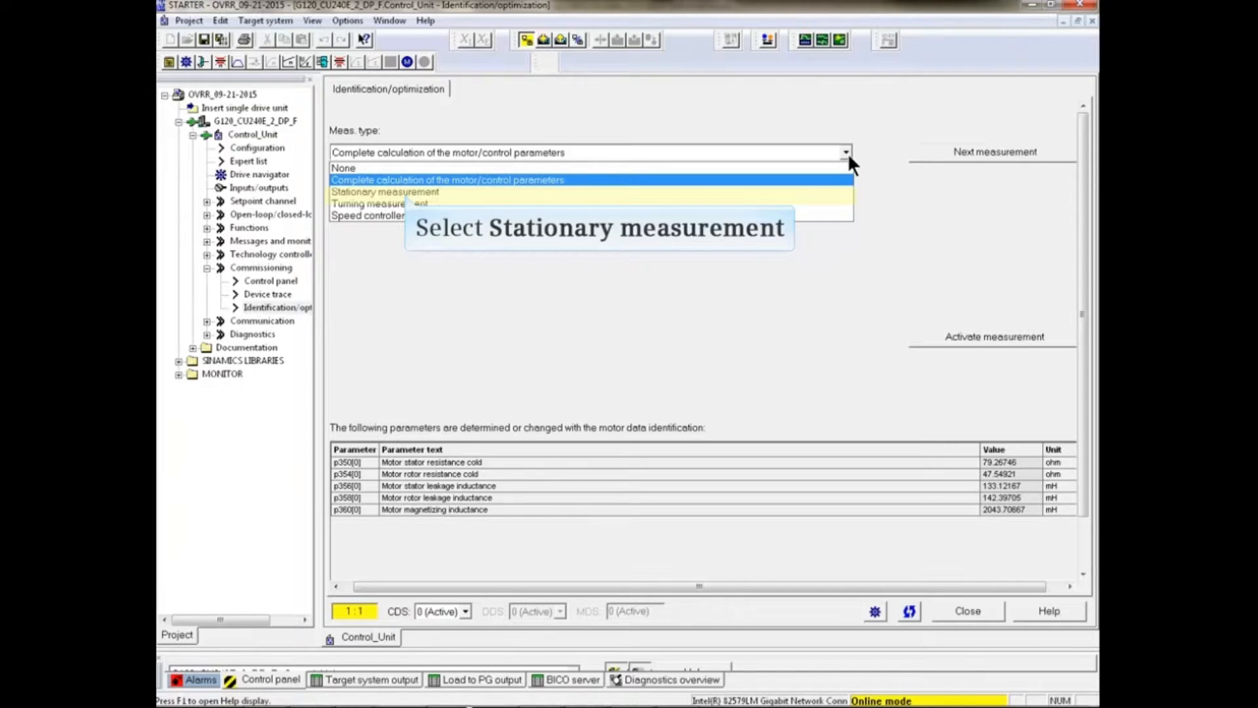
pyautogui.click(385, 190)
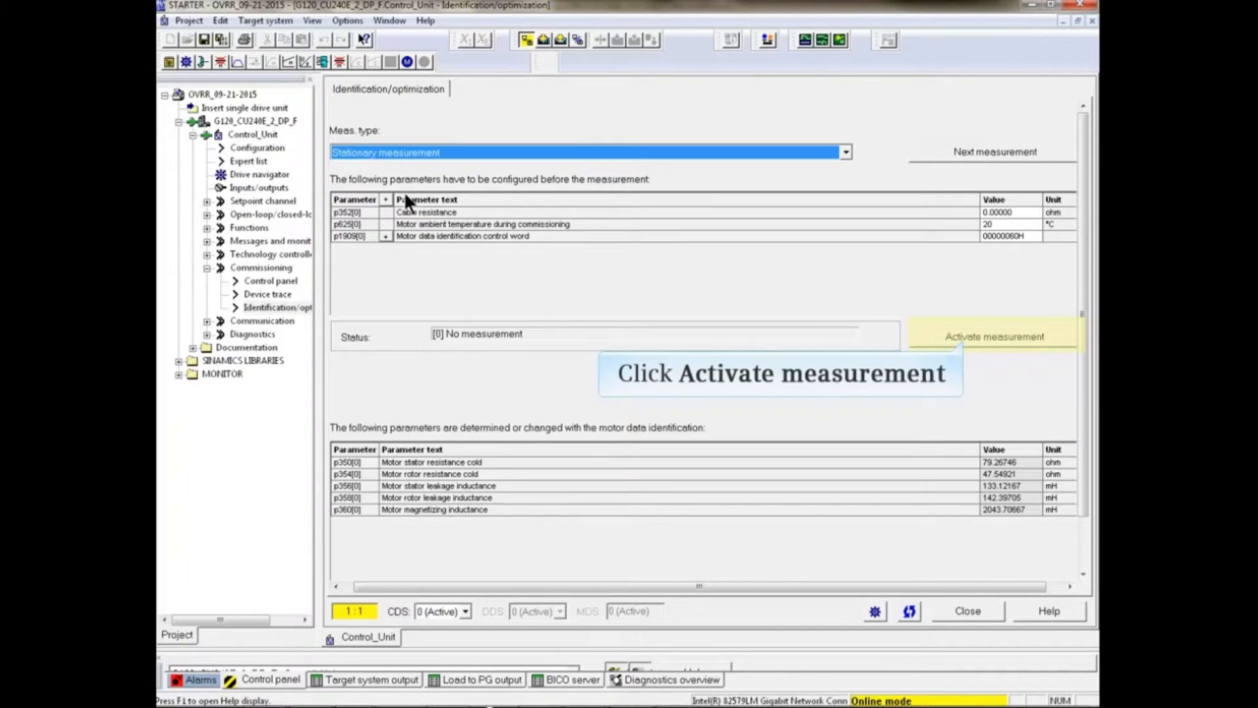
pyautogui.click(993, 335)
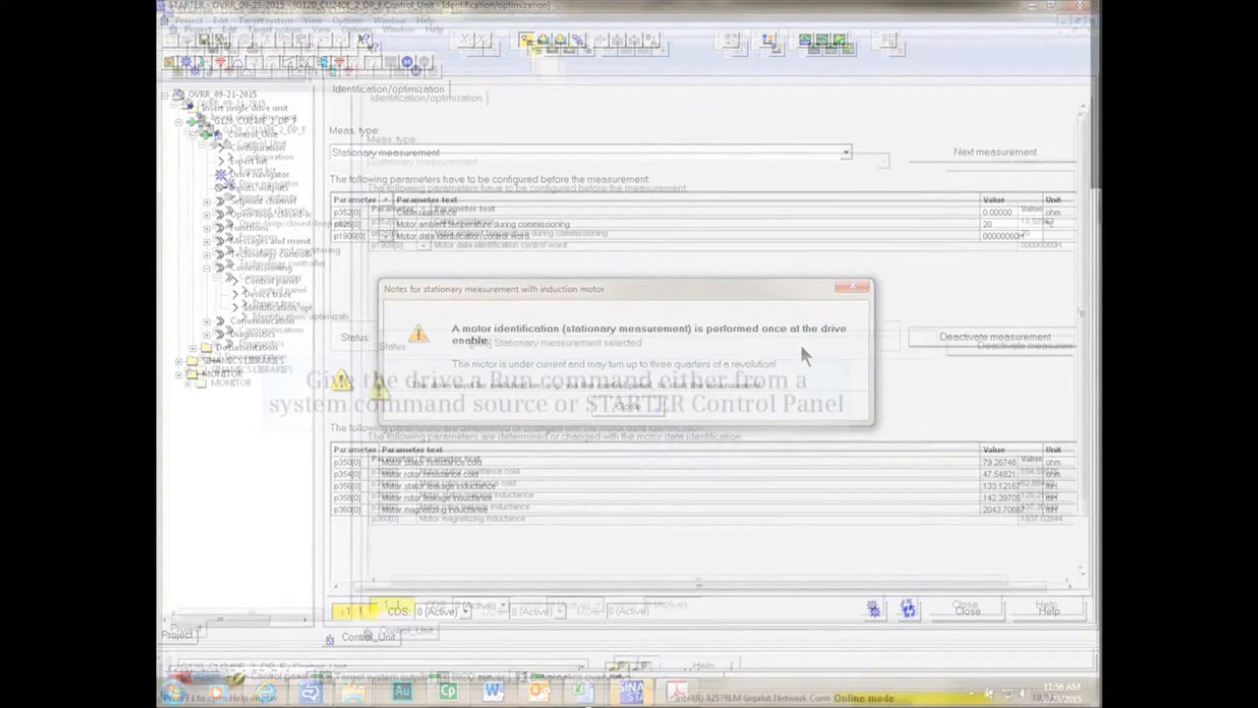
pyautogui.click(632, 404)
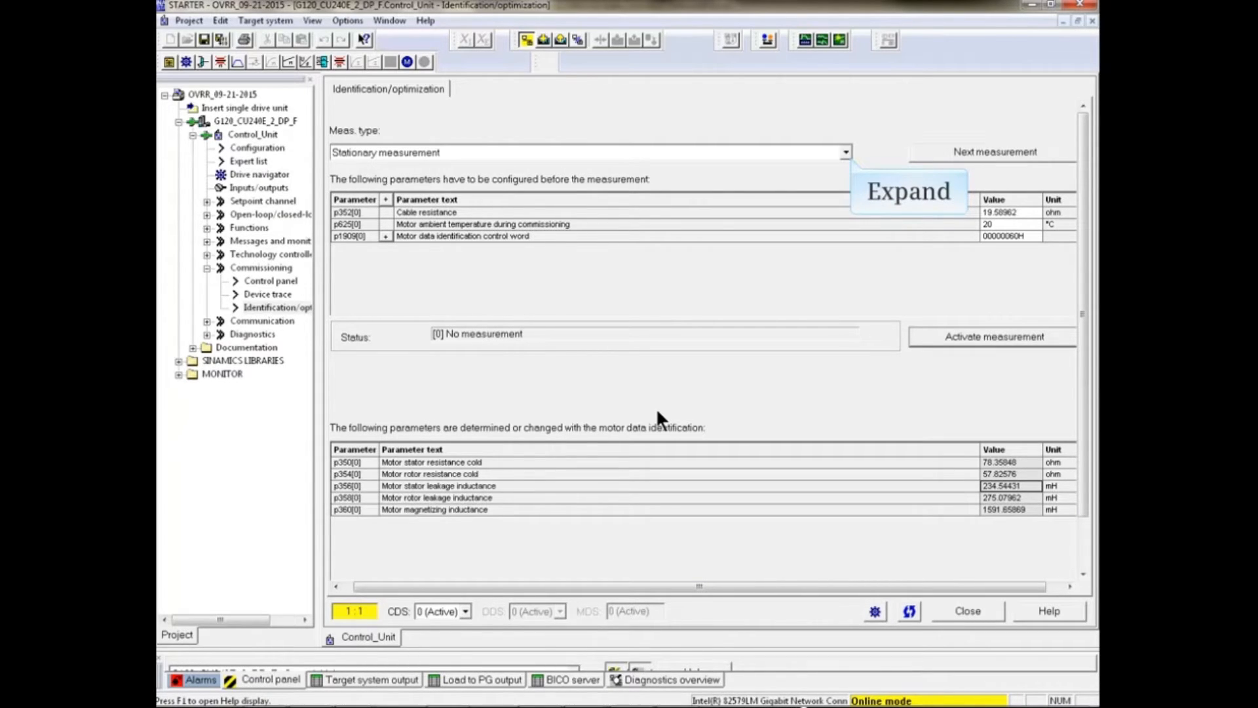
pyautogui.moveTo(725, 409)
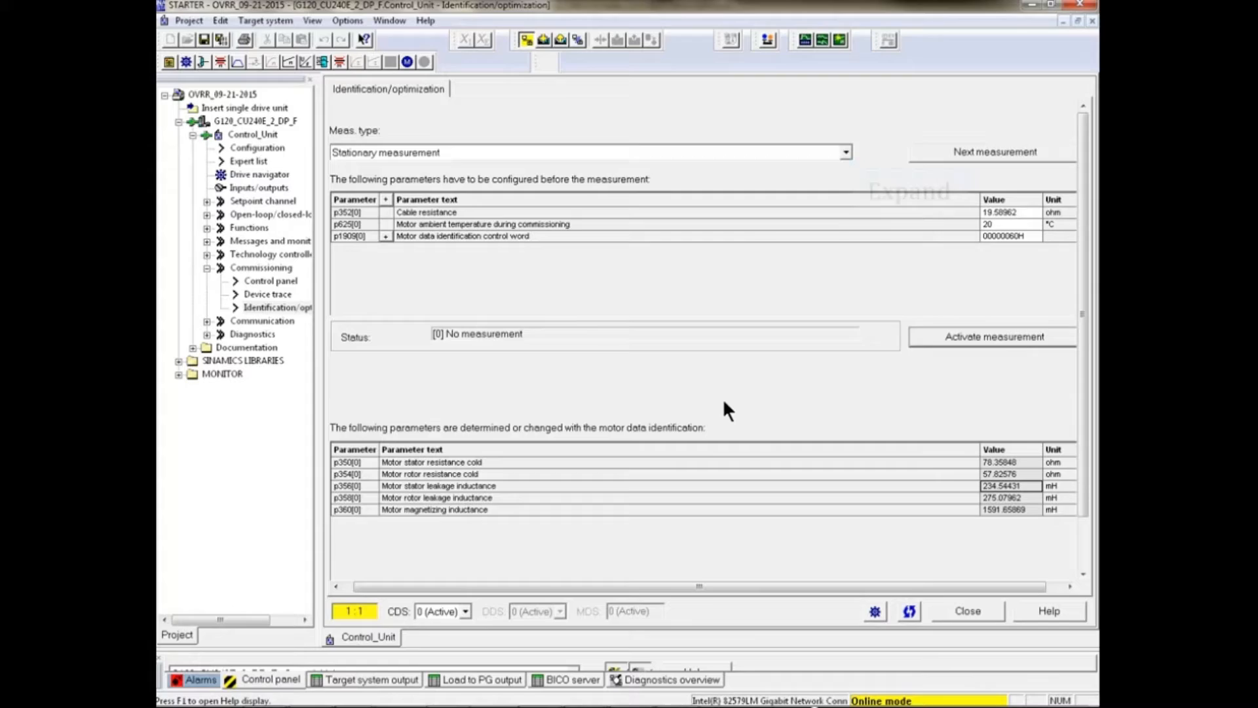
# Step: Activate the Turning measurement and close its notes dialog
pyautogui.click(844, 151)
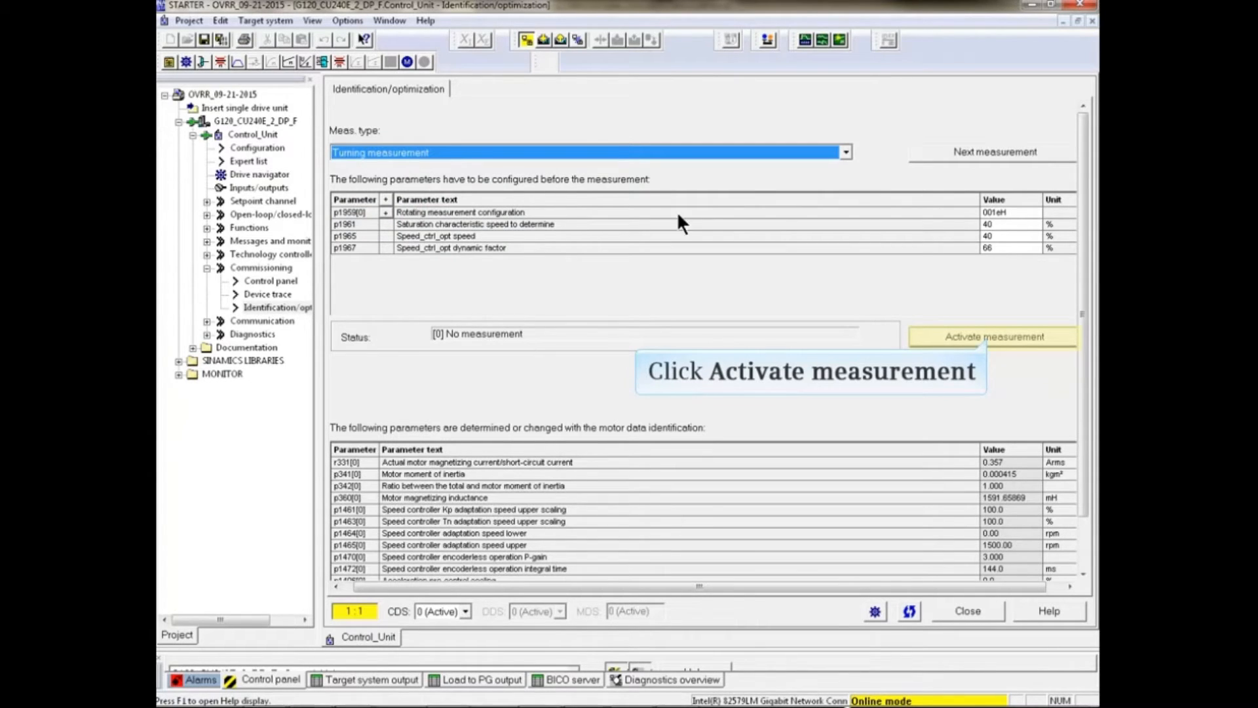
pyautogui.click(993, 336)
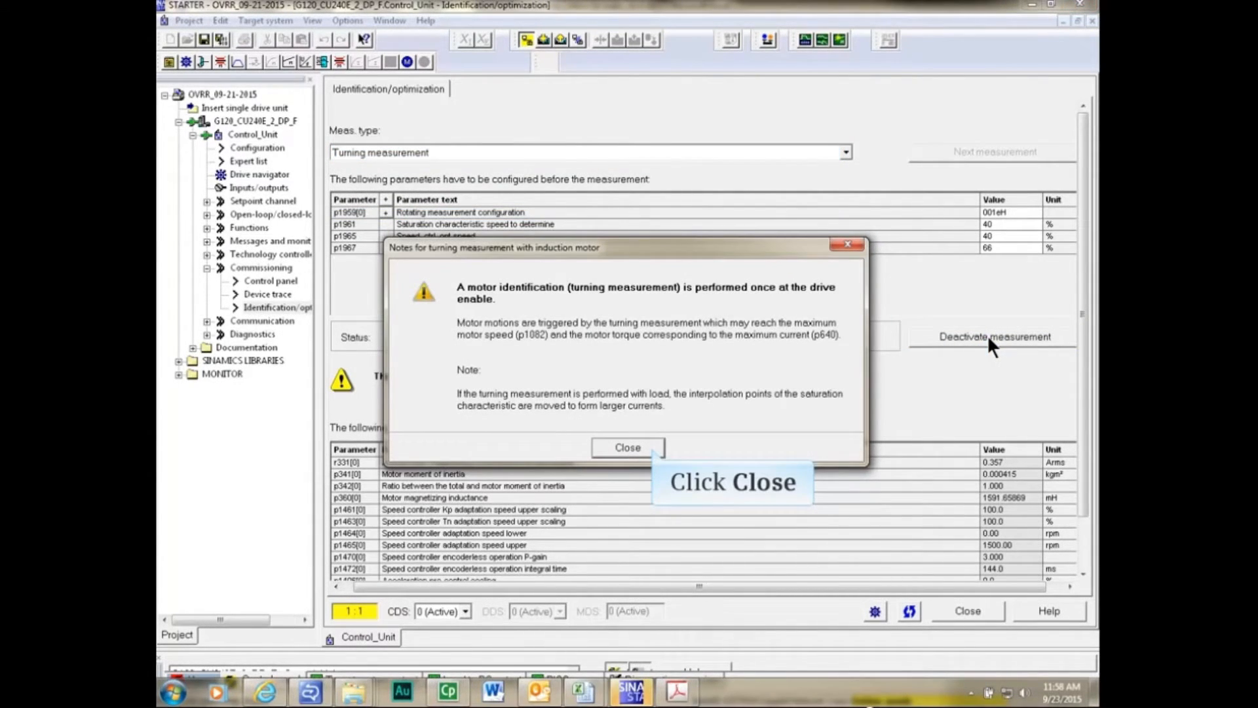
pyautogui.moveTo(866, 352)
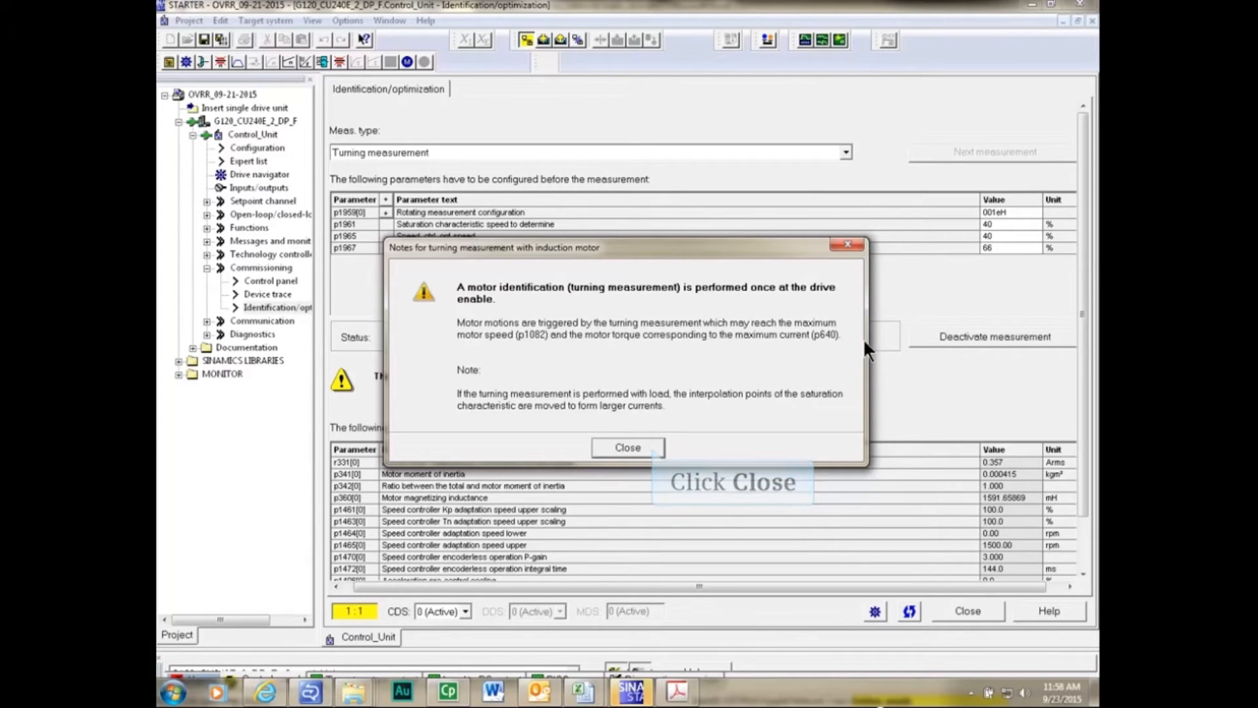
pyautogui.click(628, 447)
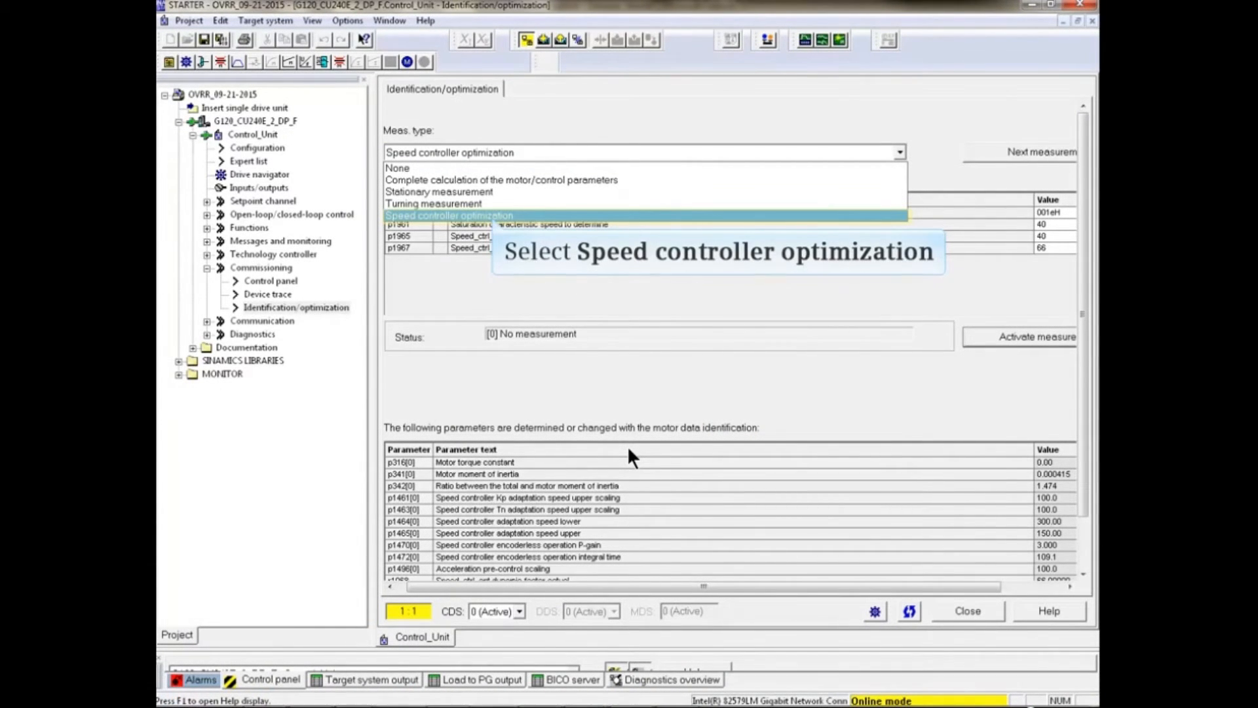
# Step: Activate Speed controller optimization, close its notes, and run the vibration test
pyautogui.click(448, 215)
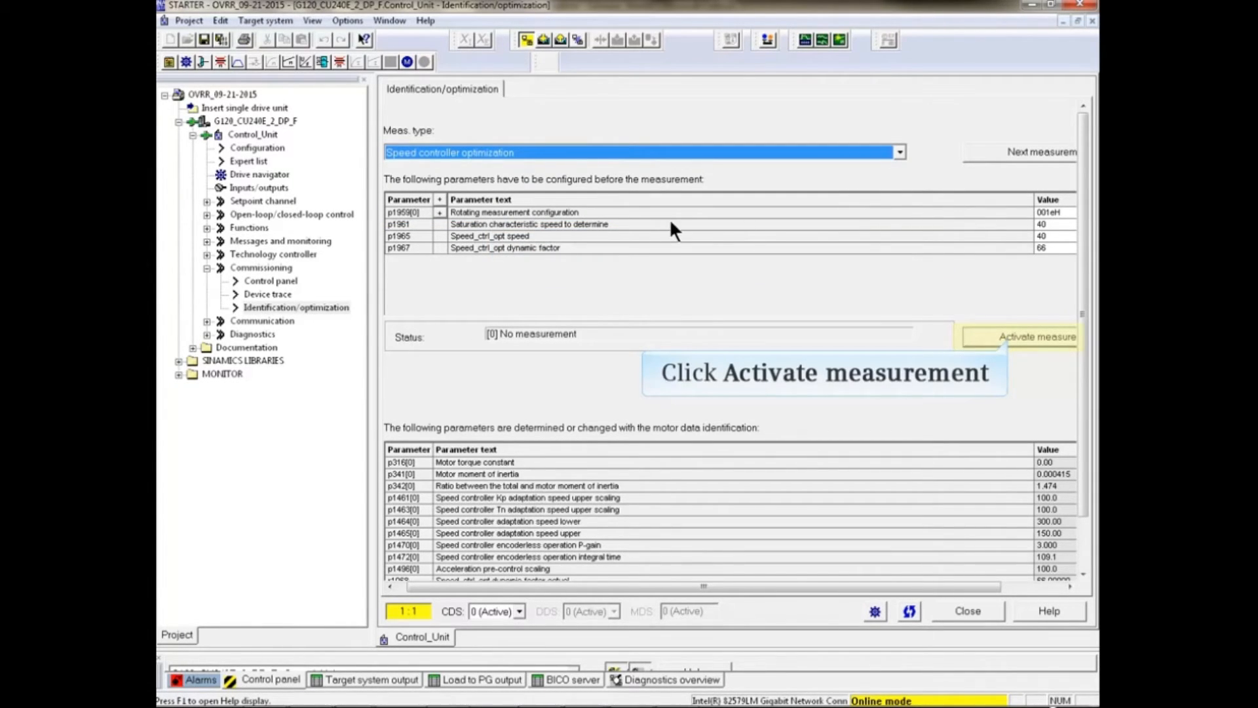
pyautogui.click(1029, 336)
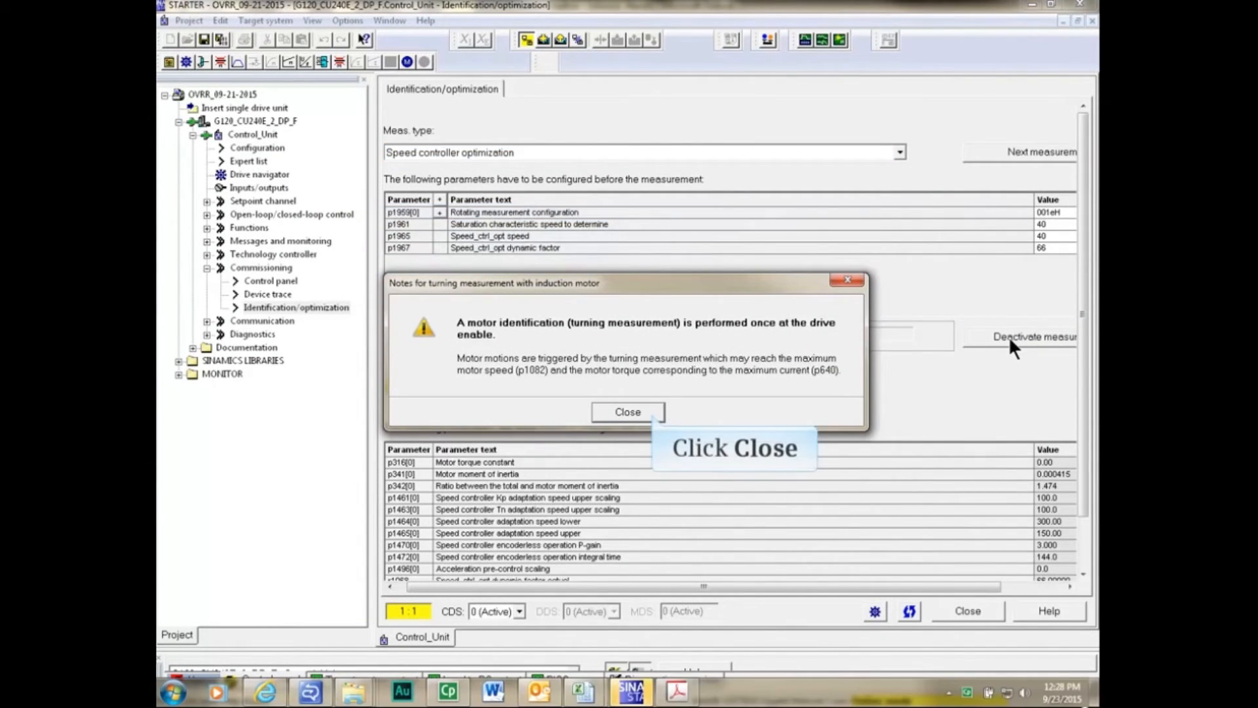
pyautogui.moveTo(758, 361)
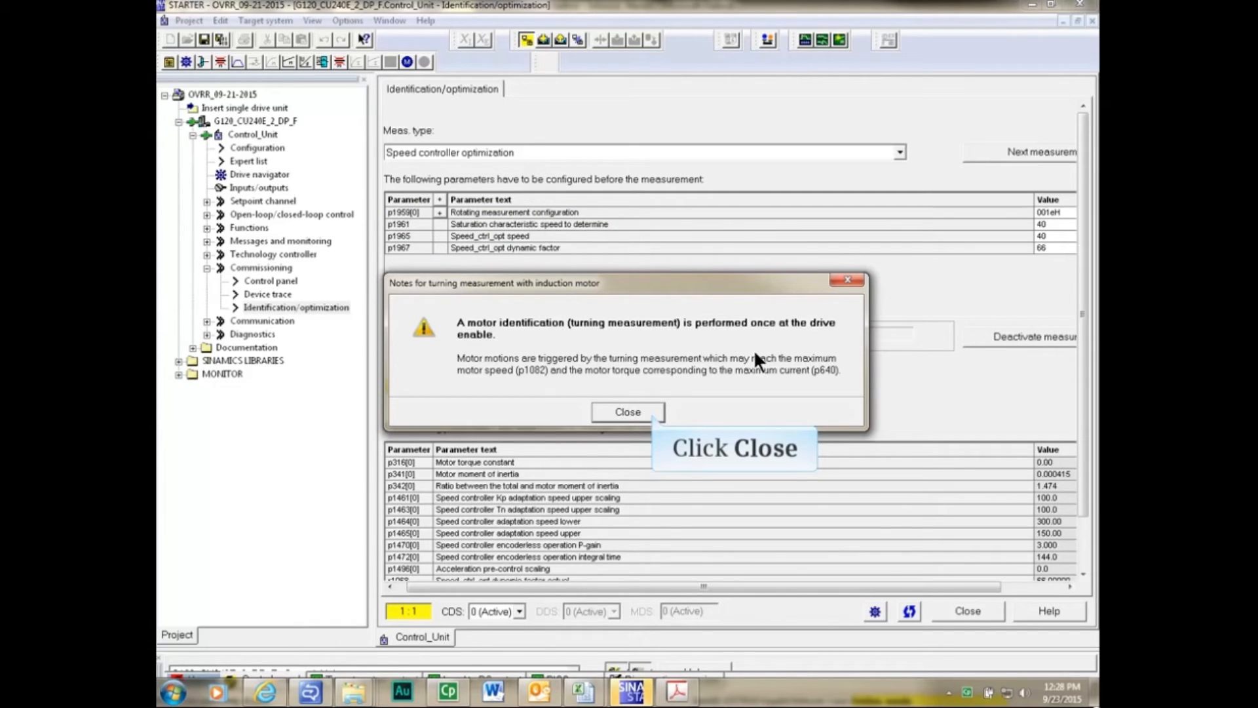
pyautogui.click(628, 411)
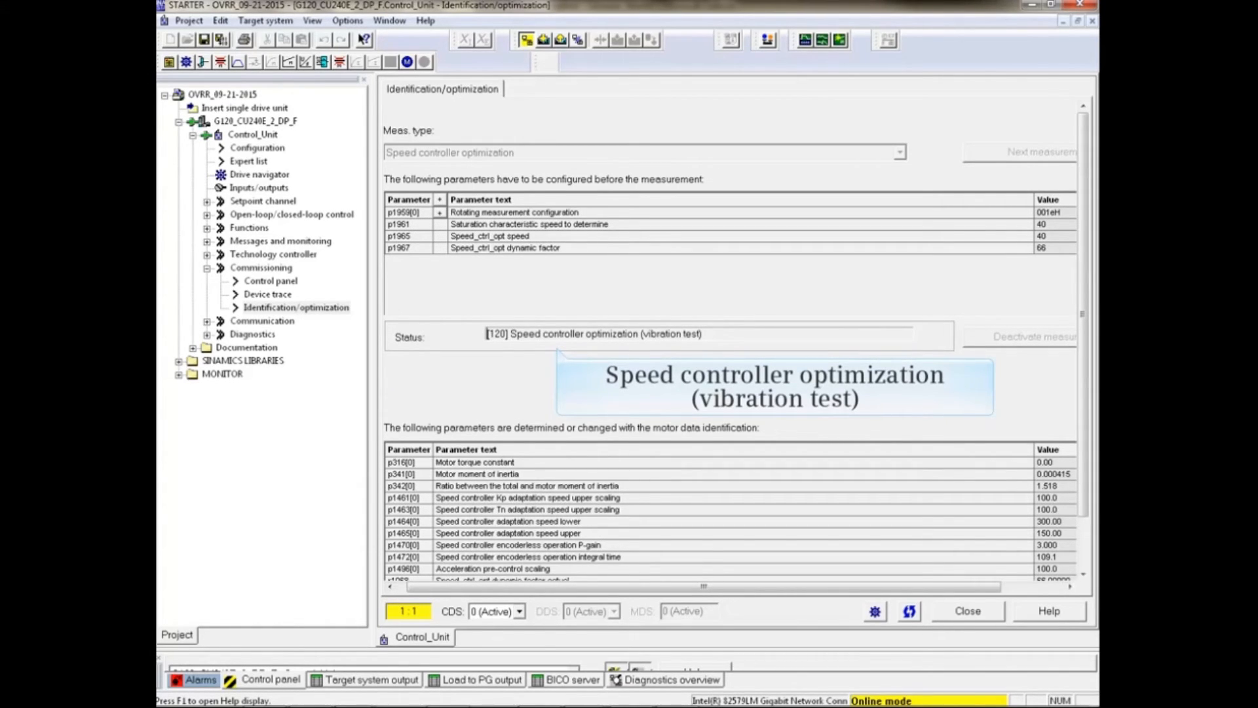
pyautogui.click(1026, 336)
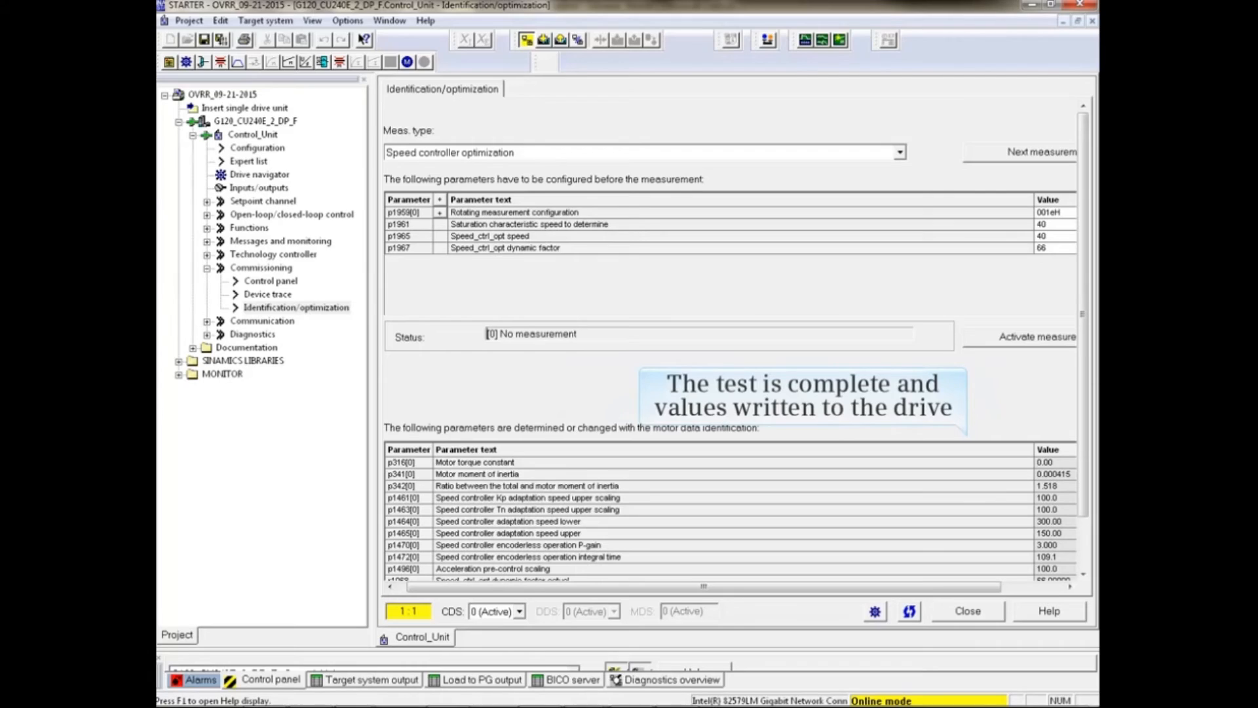